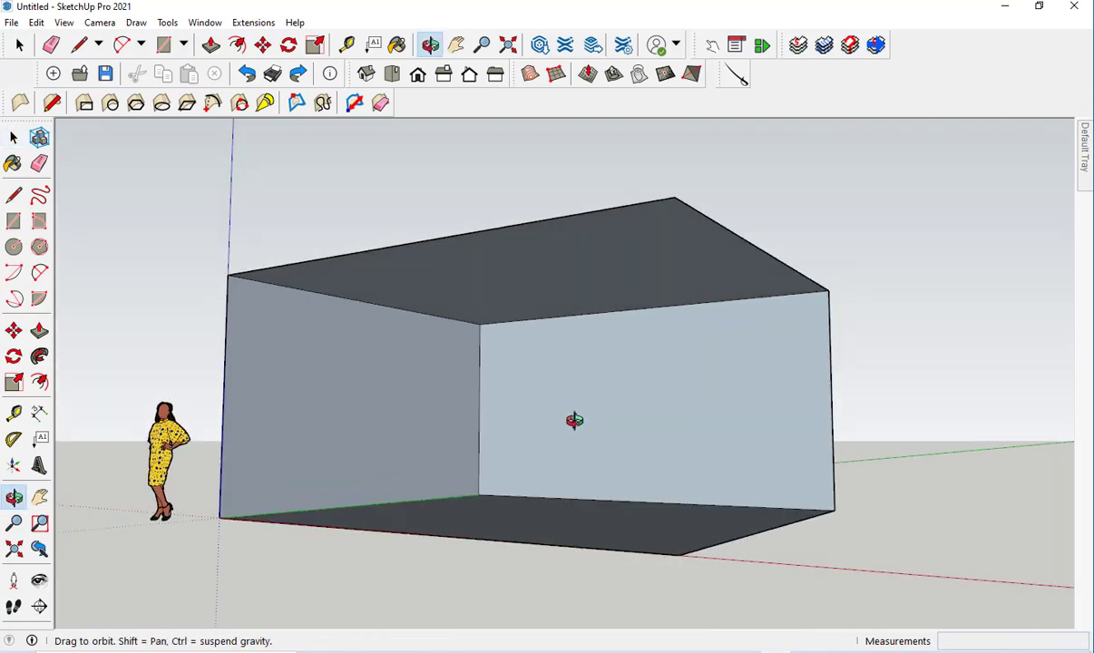
Select the ceiling face and launch Extensions > Ceiling Grid to reach the grid generator dialog.
left_click_drag(573, 421, 620, 403)
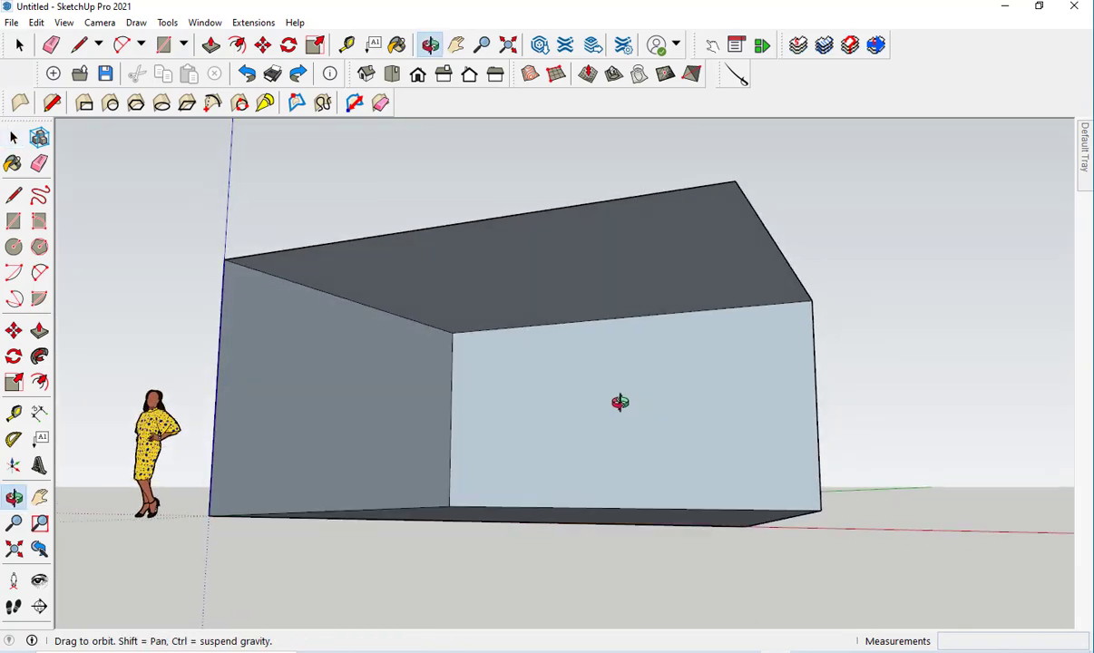
left_click_drag(620, 403, 576, 391)
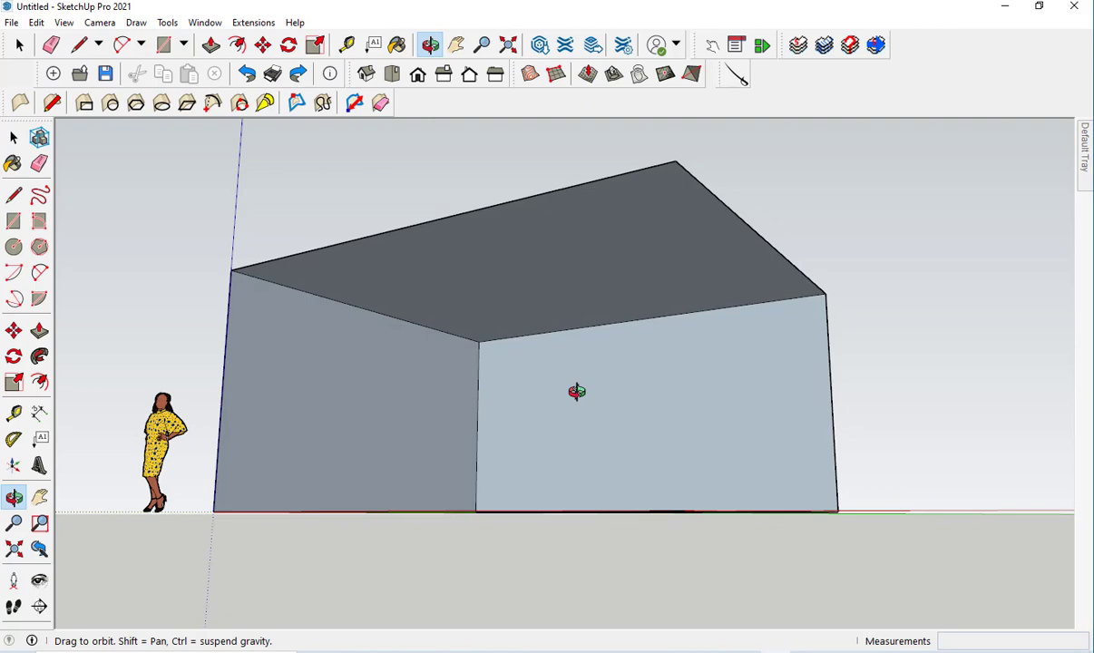
left_click(15, 136)
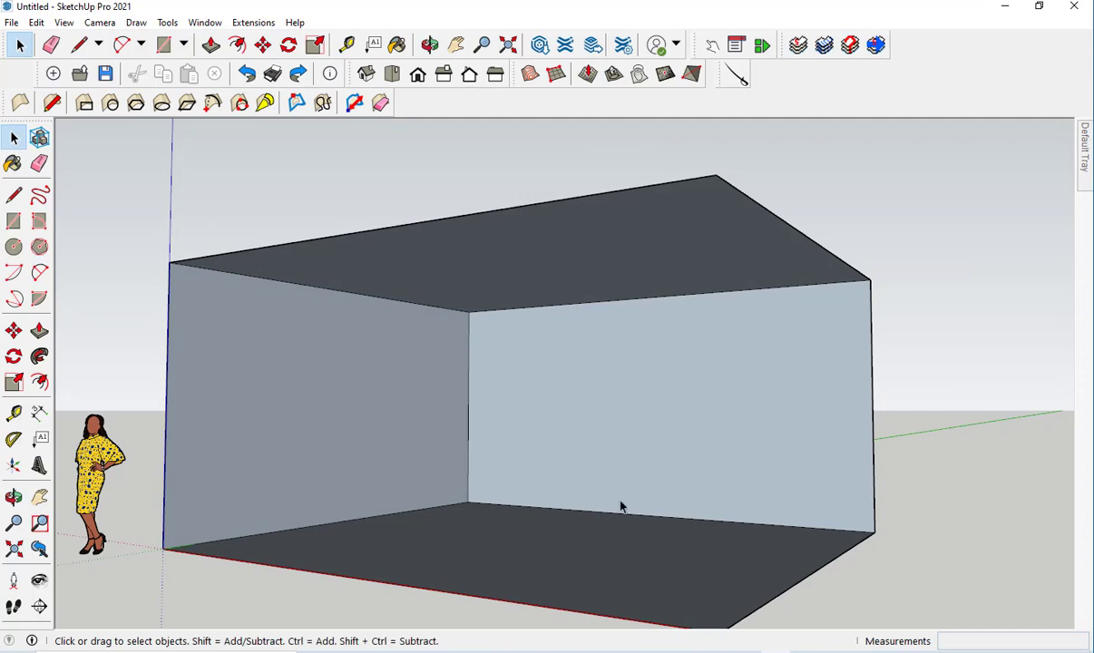
mouse_move(620, 507)
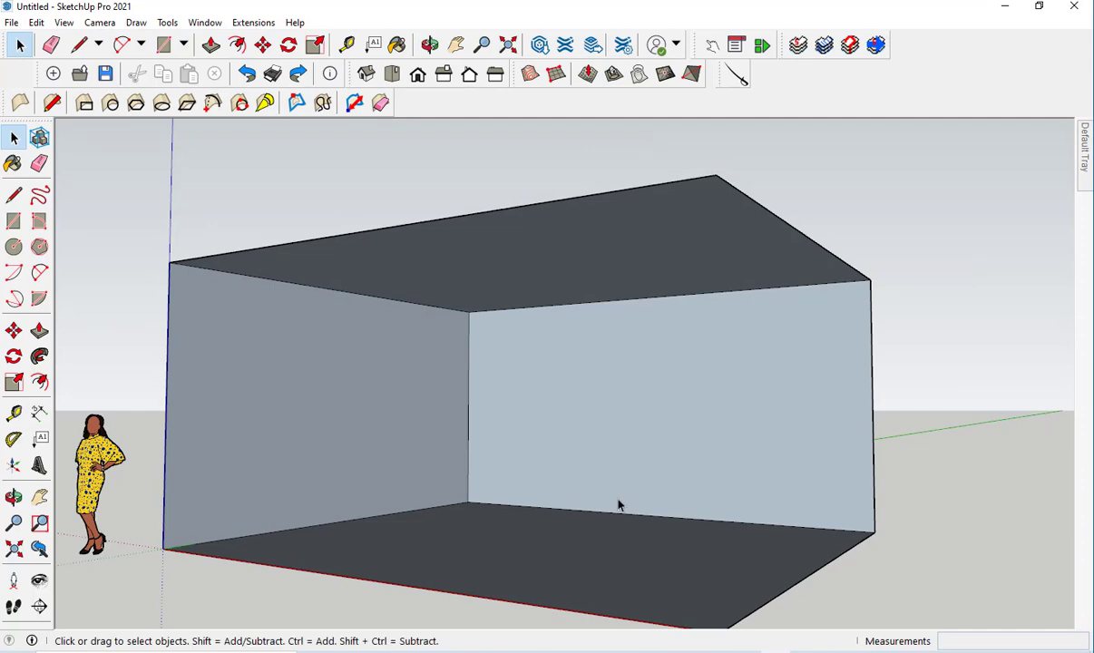
mouse_move(559, 278)
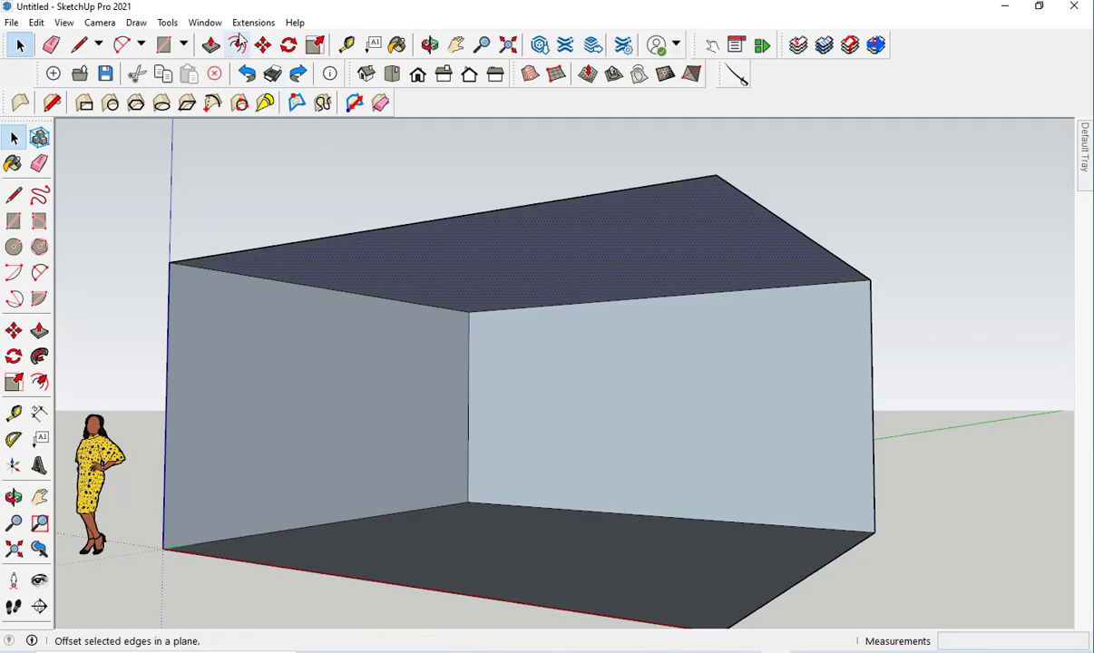
left_click(262, 22)
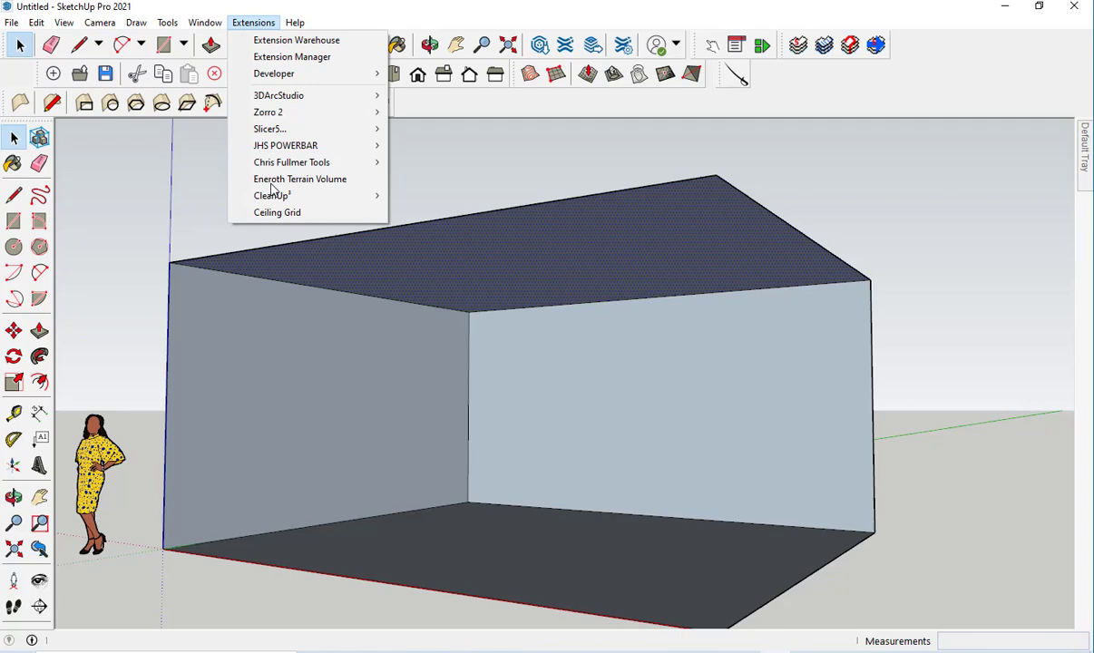
left_click(276, 213)
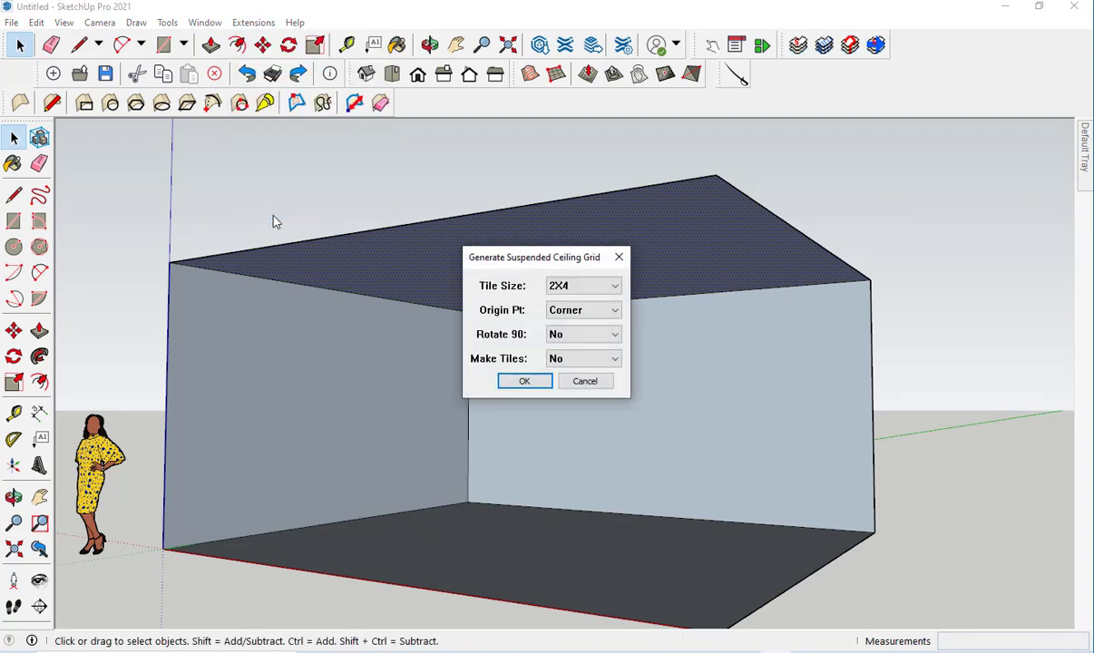
left_click(580, 285)
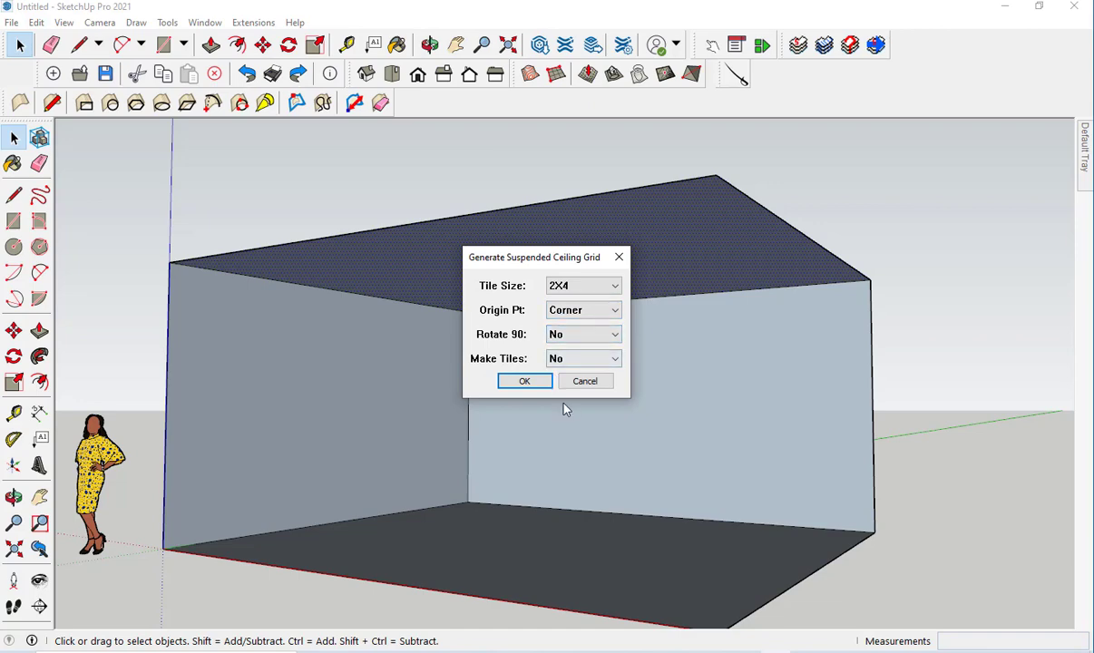
mouse_move(609, 381)
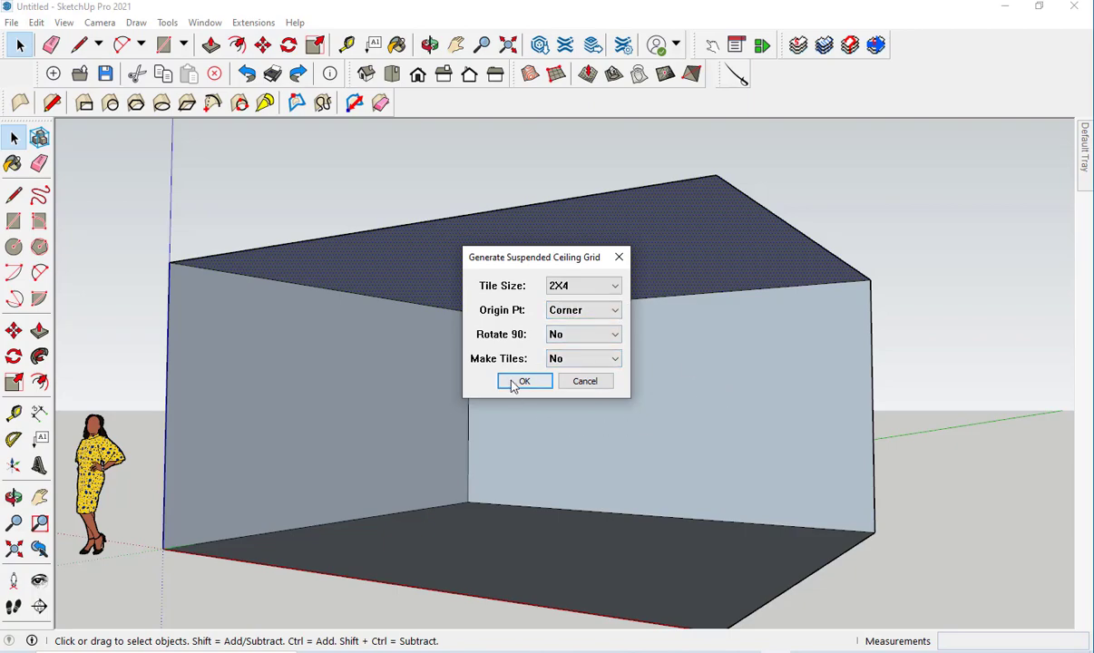
Generate the default corner-aligned 2x4 grid without tiles and view it from above.
left_click(523, 381)
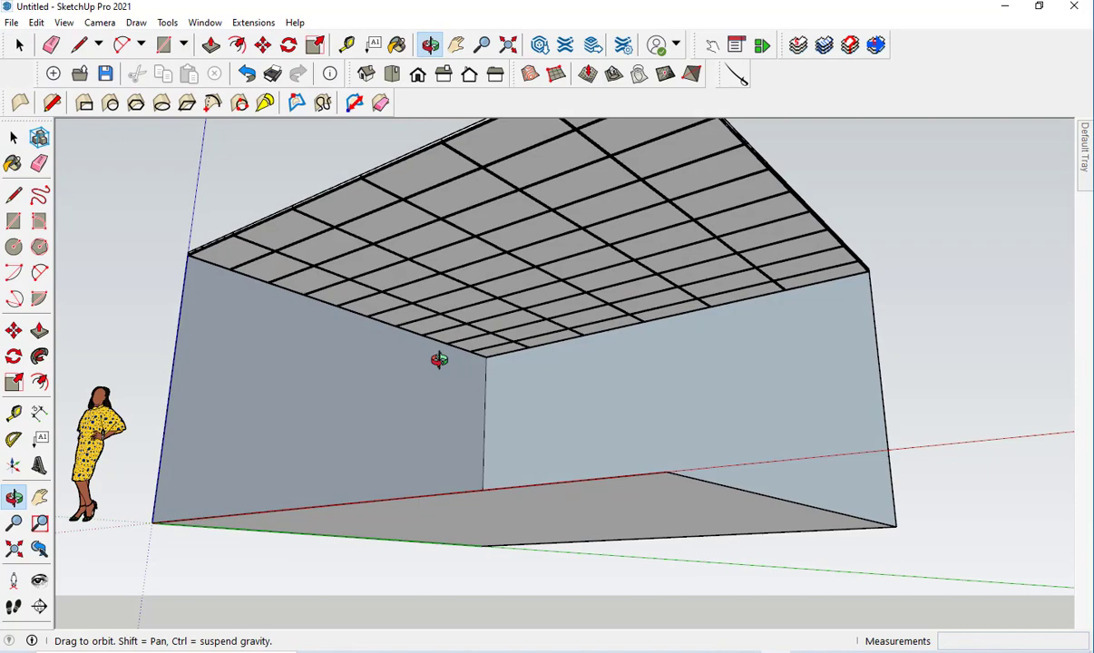
left_click_drag(439, 359, 481, 535)
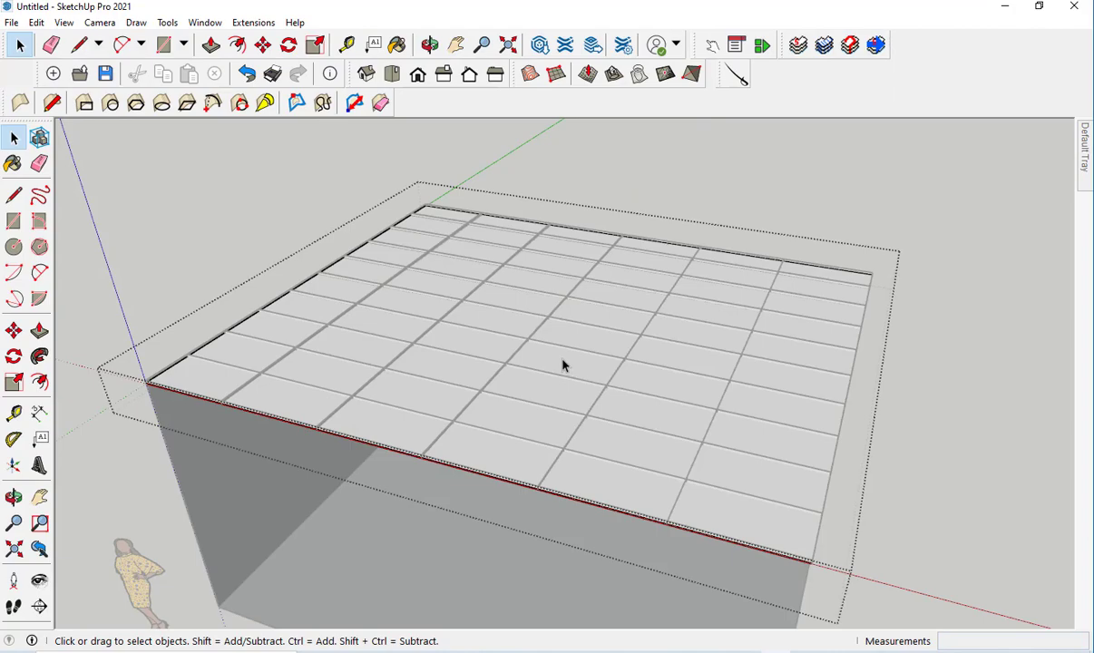
left_click(424, 43)
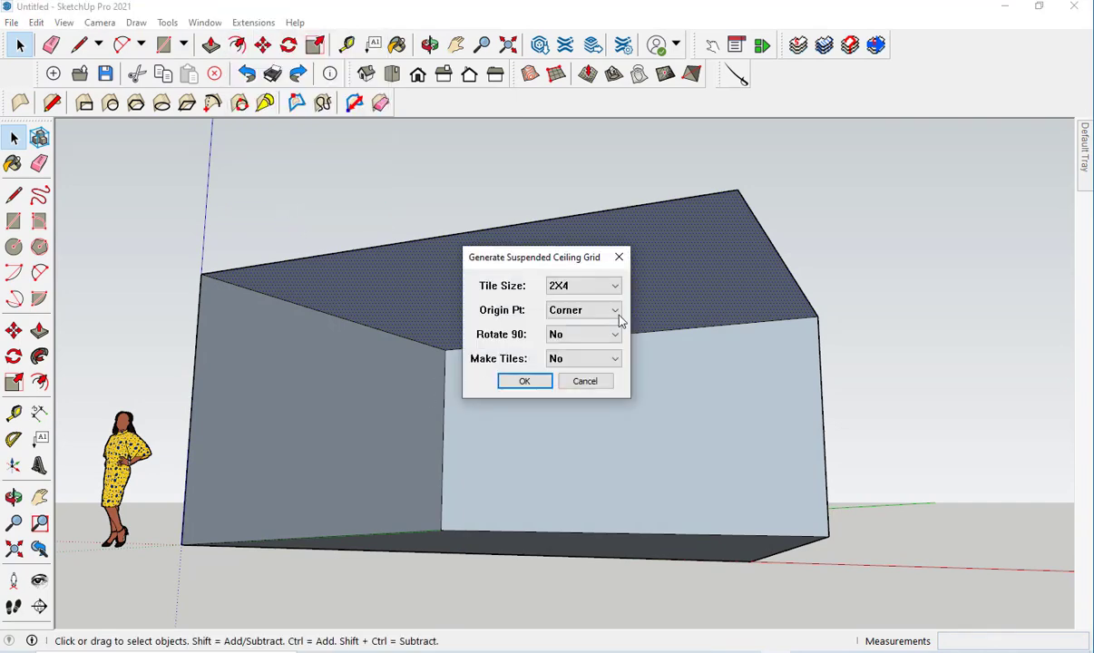
Generate a 2x4 grid with Origin Pt Center and Make Tiles Yes.
left_click(615, 308)
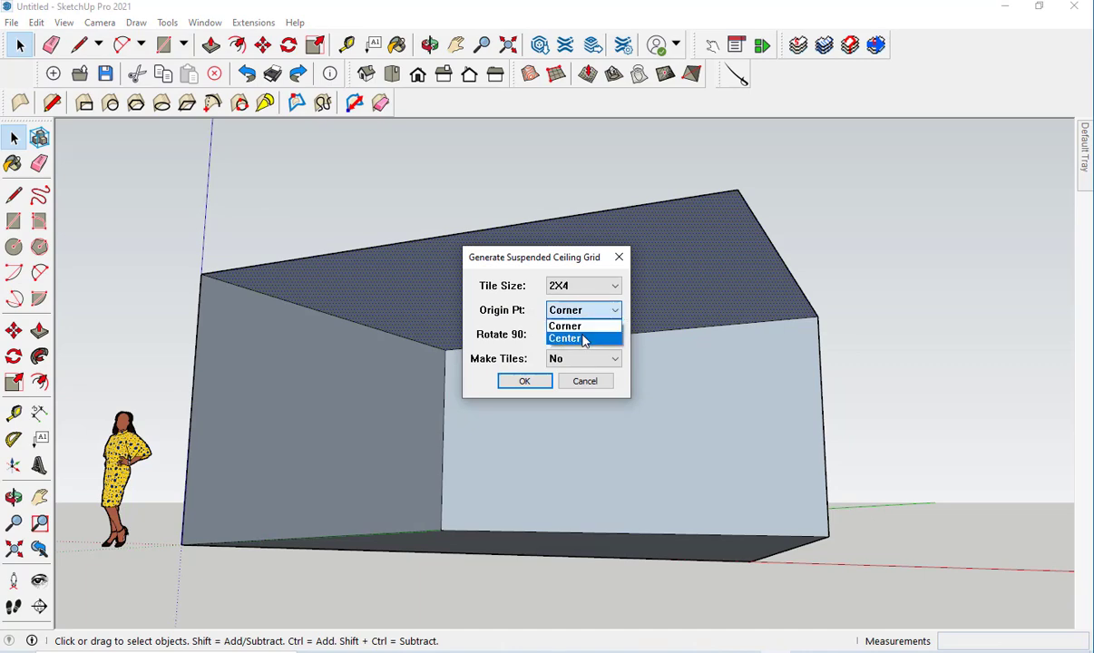
left_click(577, 340)
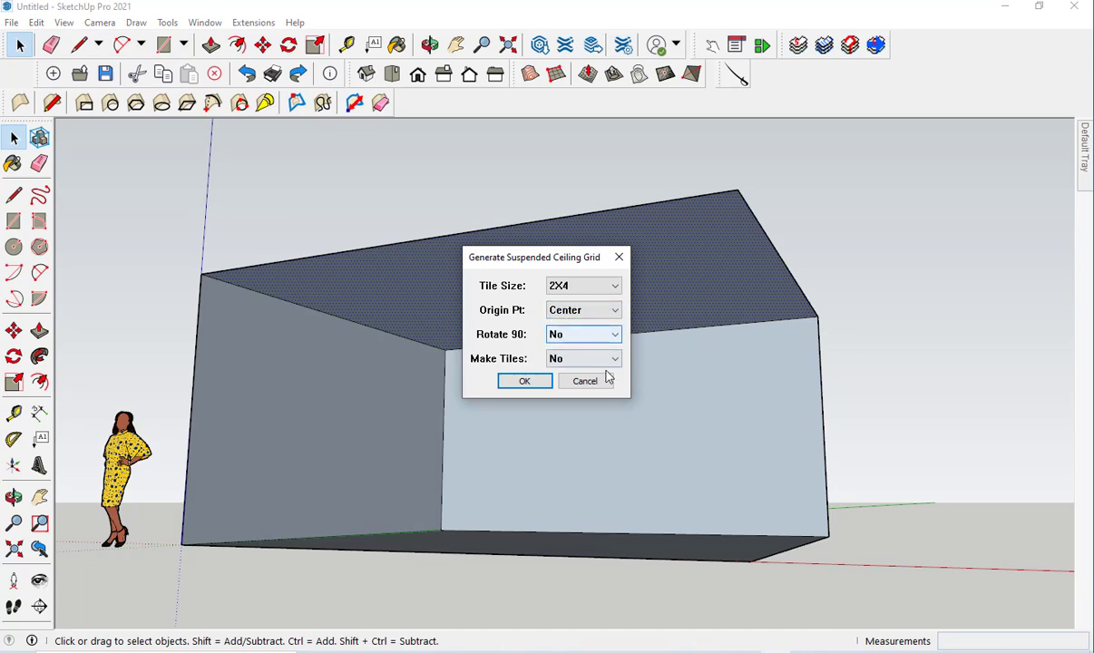
left_click(609, 359)
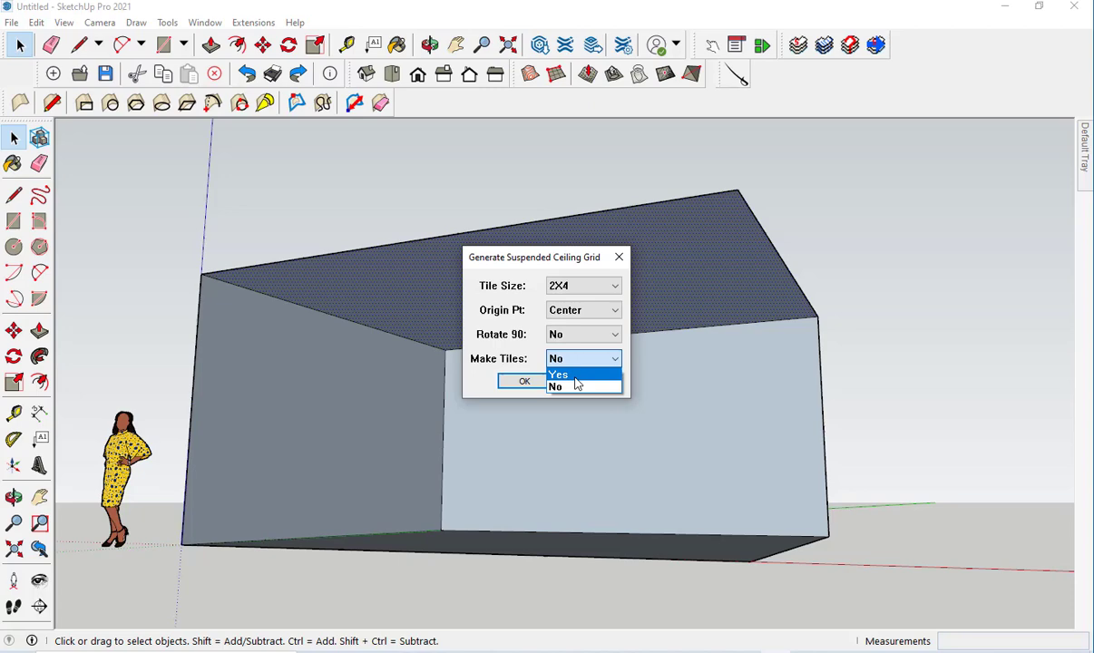
left_click(558, 373)
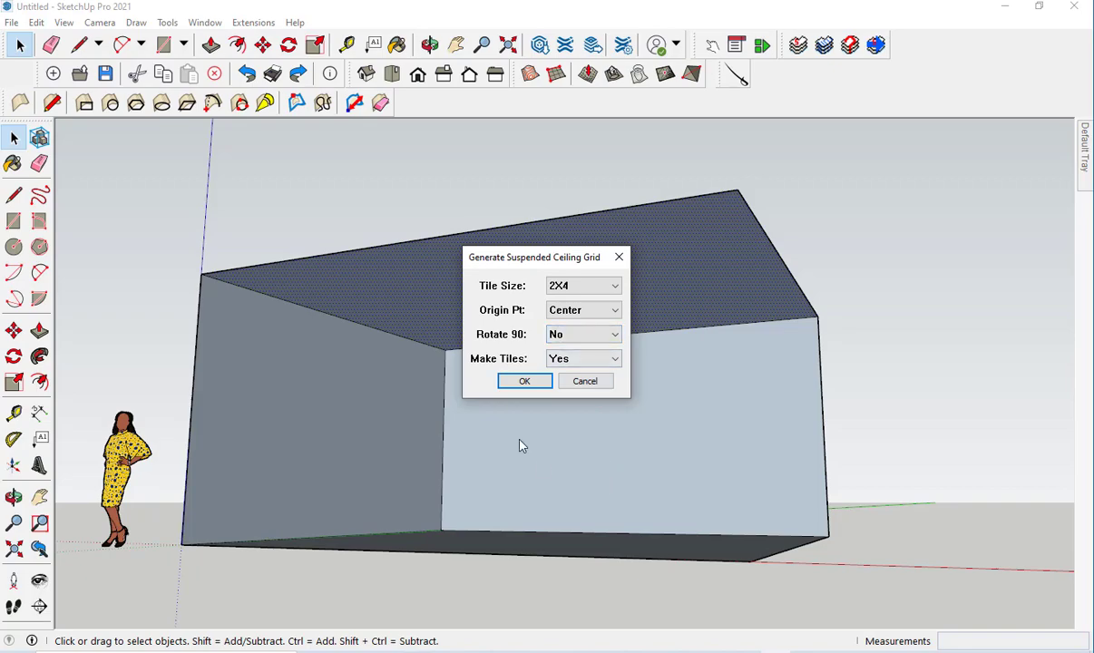
left_click(525, 381)
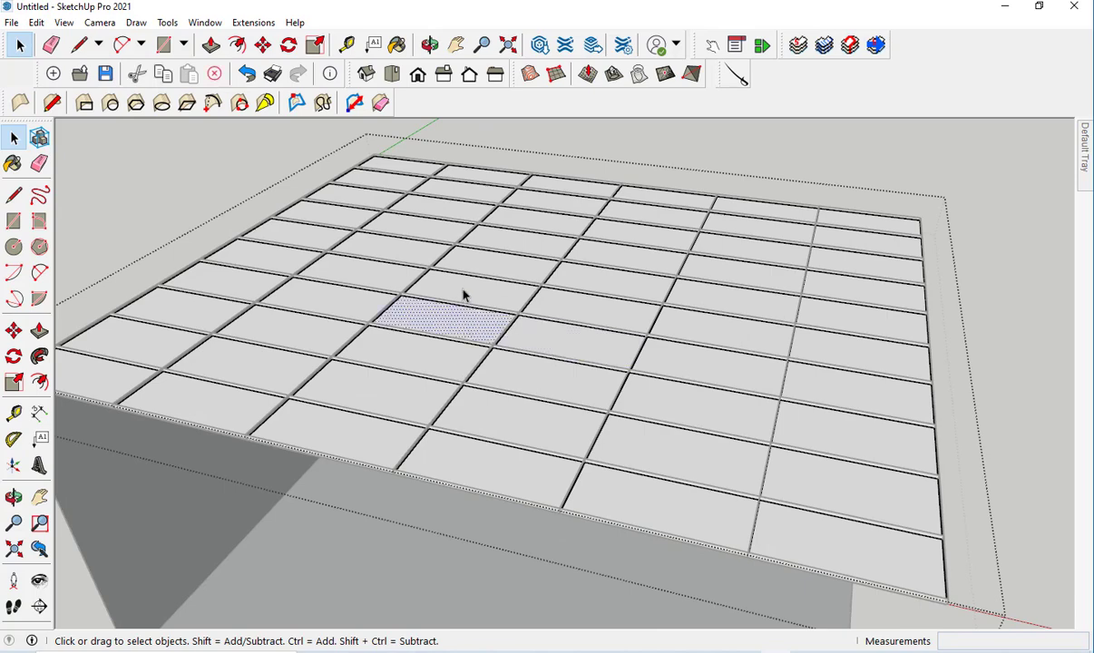
mouse_move(573, 352)
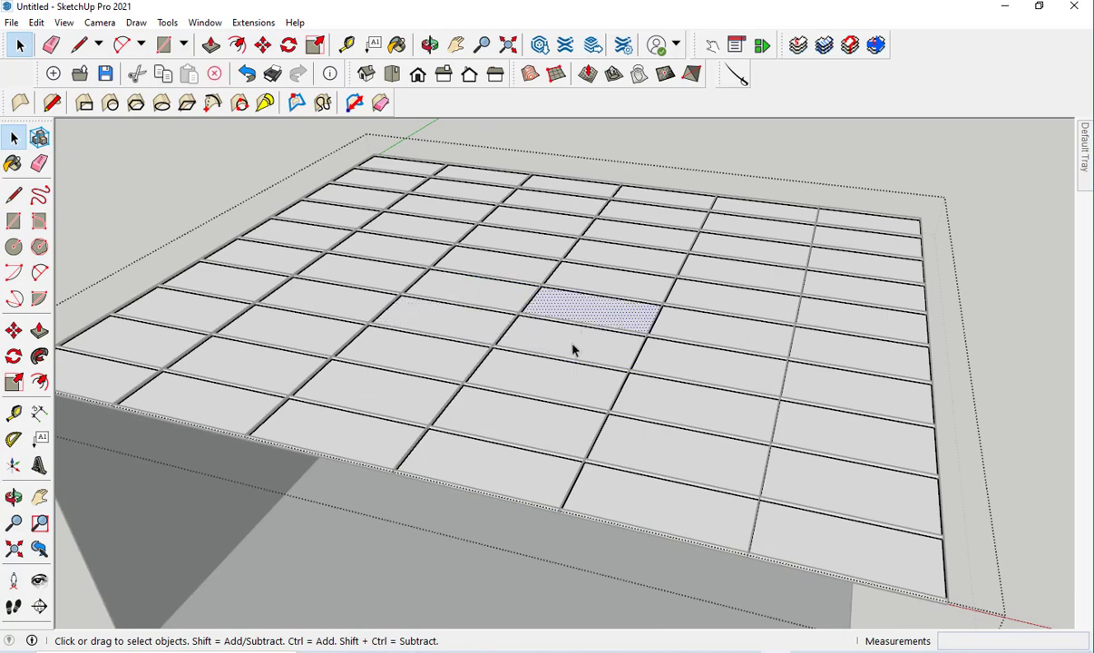